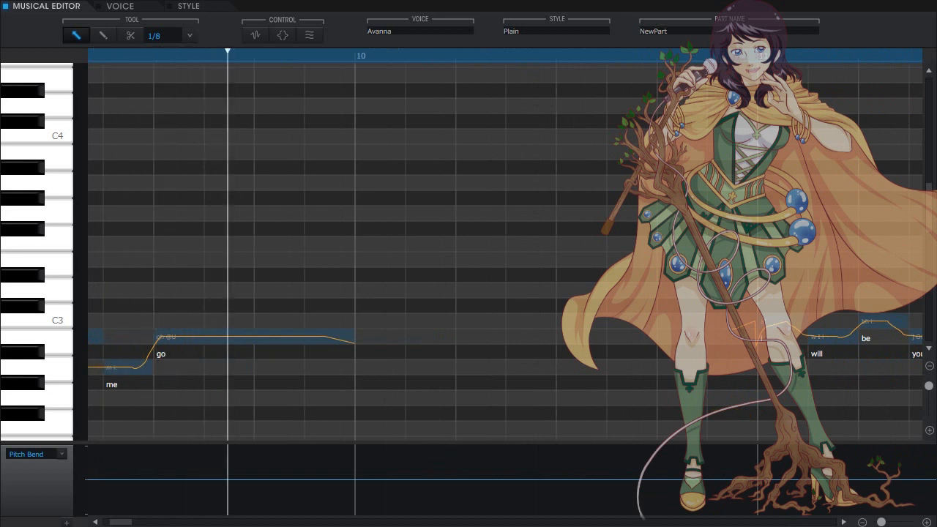
Start playback from measure 10 and follow the playhead to 'won't let you' at measure 31.
{"action": "left_click", "coordinate": [621, 56]}
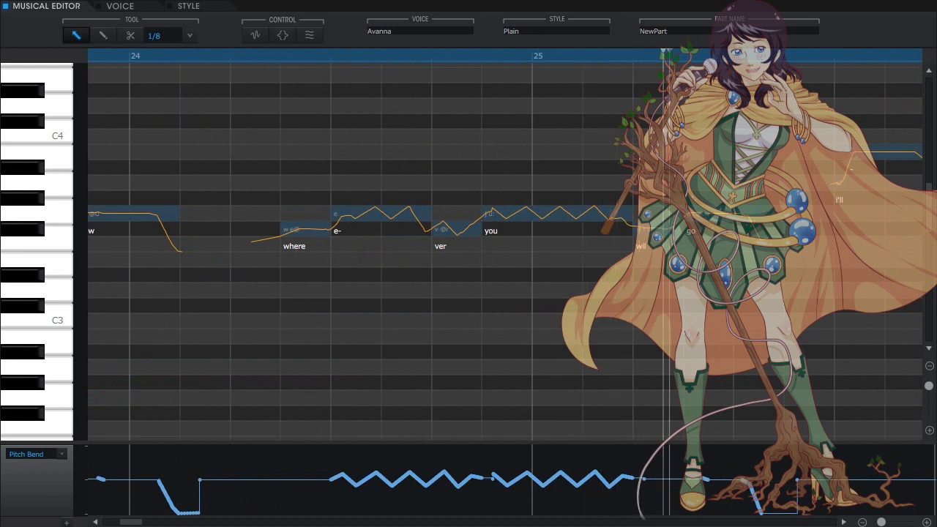
{"action": "scroll", "scroll_direction": "right", "scroll_amount": 3}
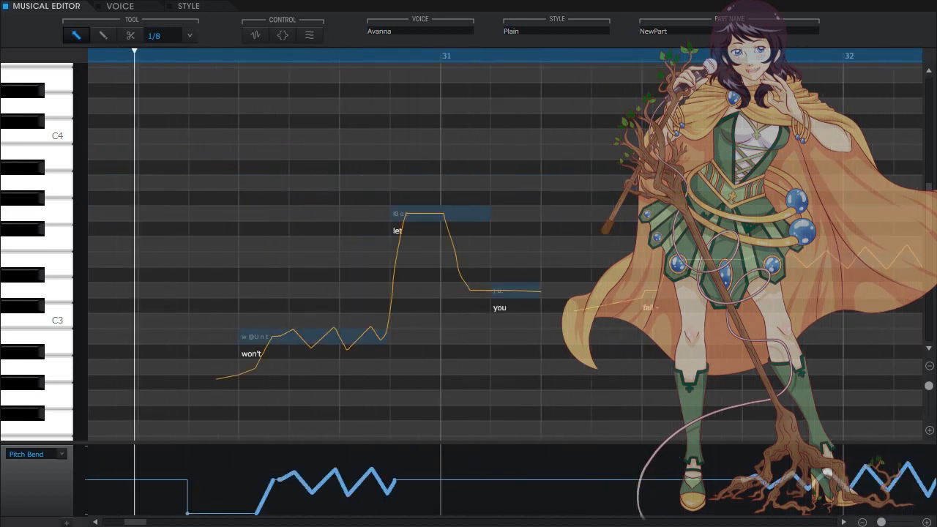
Continue playback from measure 31 through the phrase ending in 'tears' near measure 47.
{"action": "left_click", "coordinate": [533, 56]}
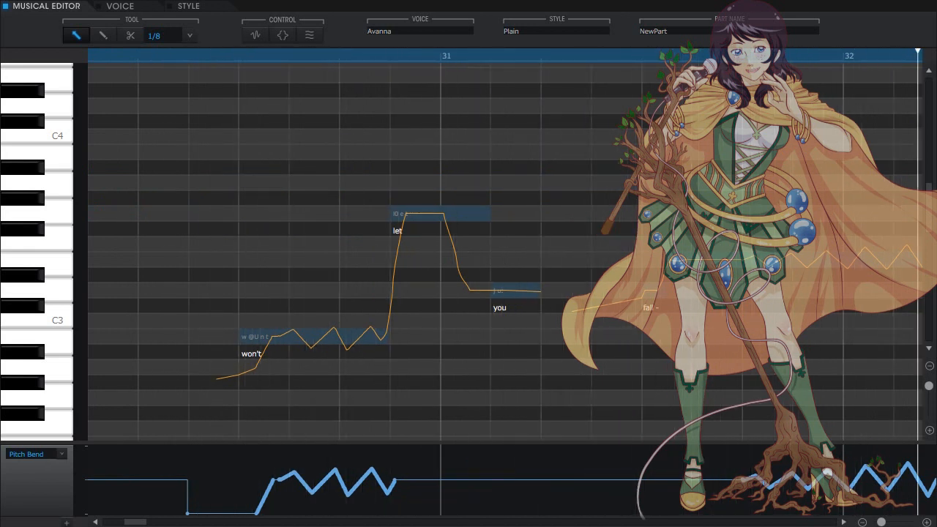
{"action": "scroll", "scroll_direction": "right", "scroll_amount": 3}
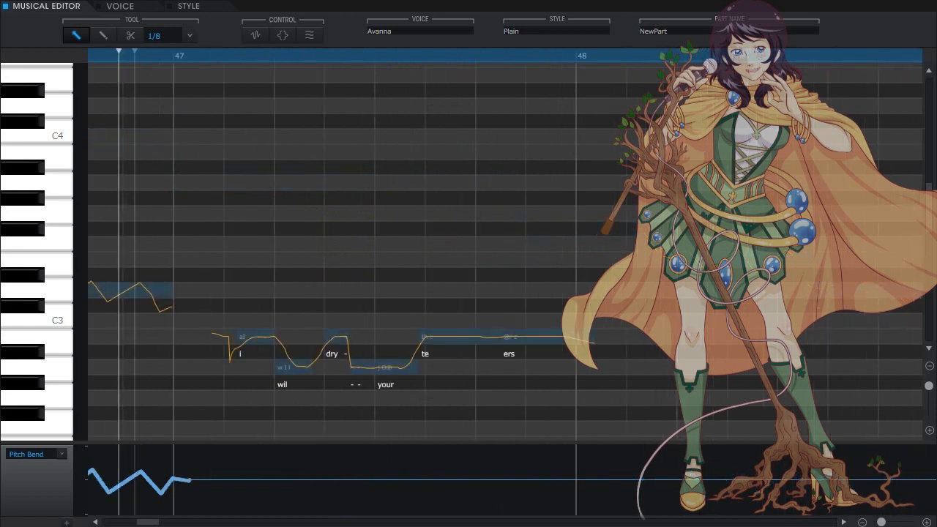
{"action": "left_click", "coordinate": [519, 56]}
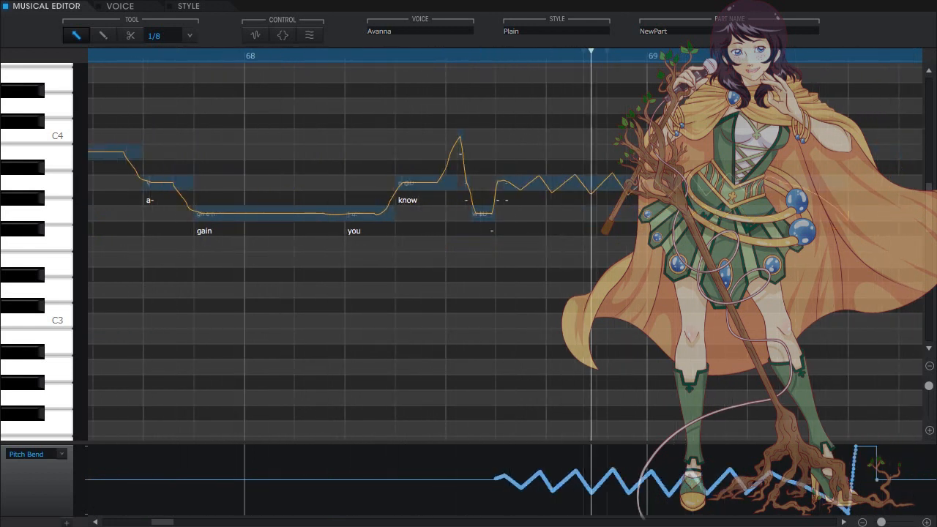
Scroll the piano roll right to follow playback to 'go away again' near measure 81.
{"action": "scroll", "scroll_direction": "right", "scroll_amount": 3}
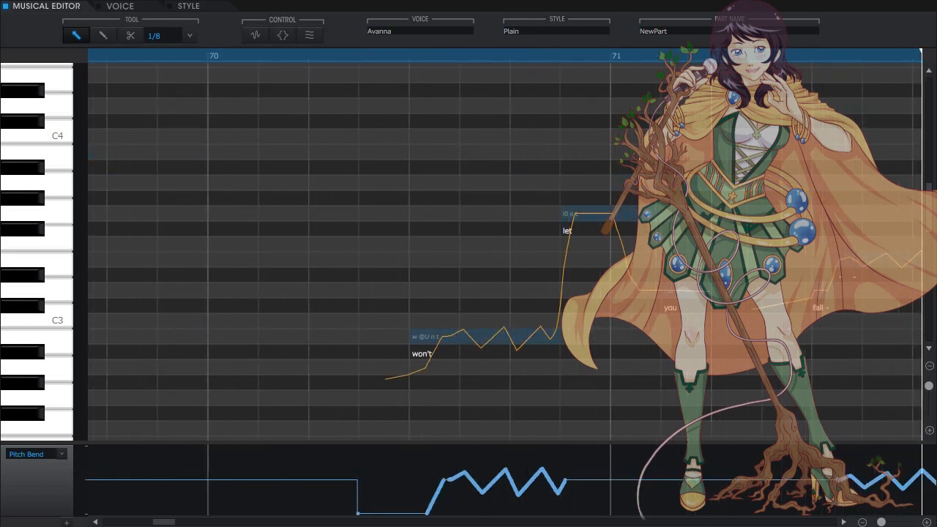
{"action": "scroll", "scroll_direction": "right", "scroll_amount": 3}
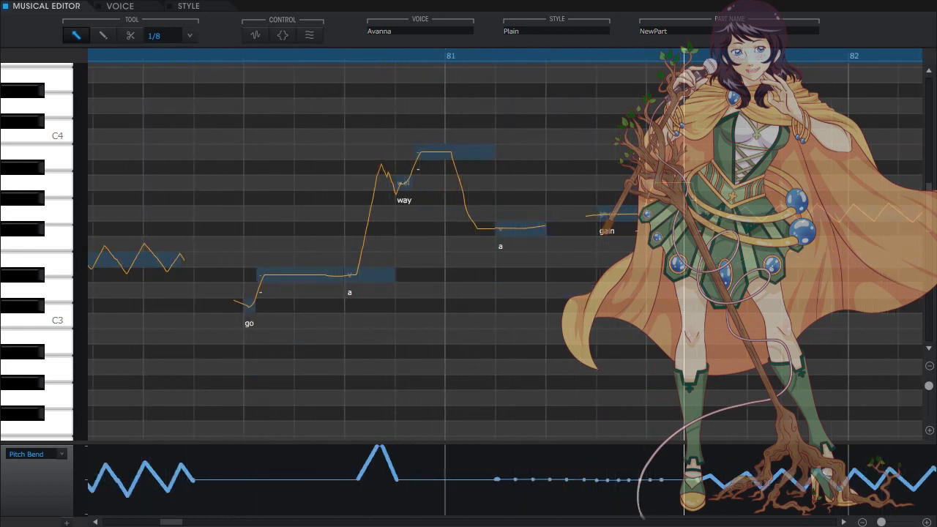
Let playback run past the last notes to measure 114, then stop the transport.
{"action": "scroll", "scroll_direction": "left", "scroll_amount": 3}
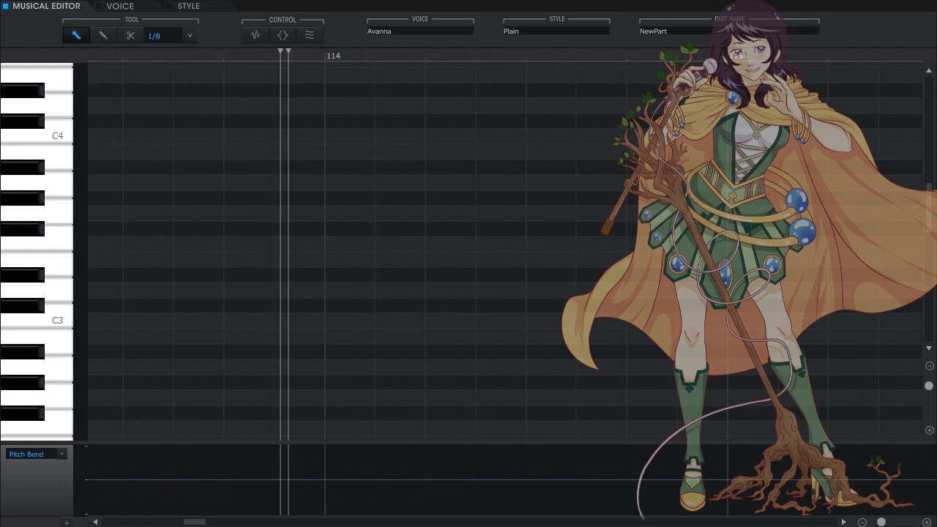
{"action": "left_click", "coordinate": [674, 55]}
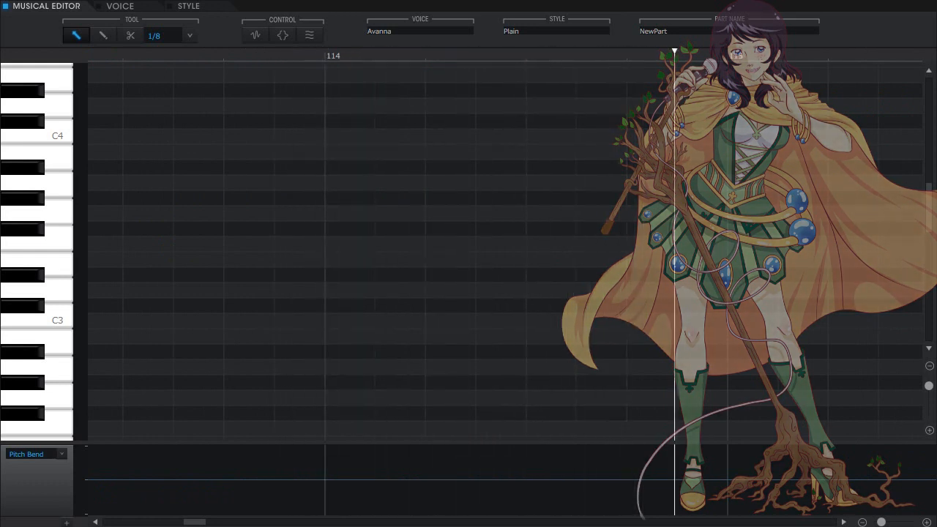